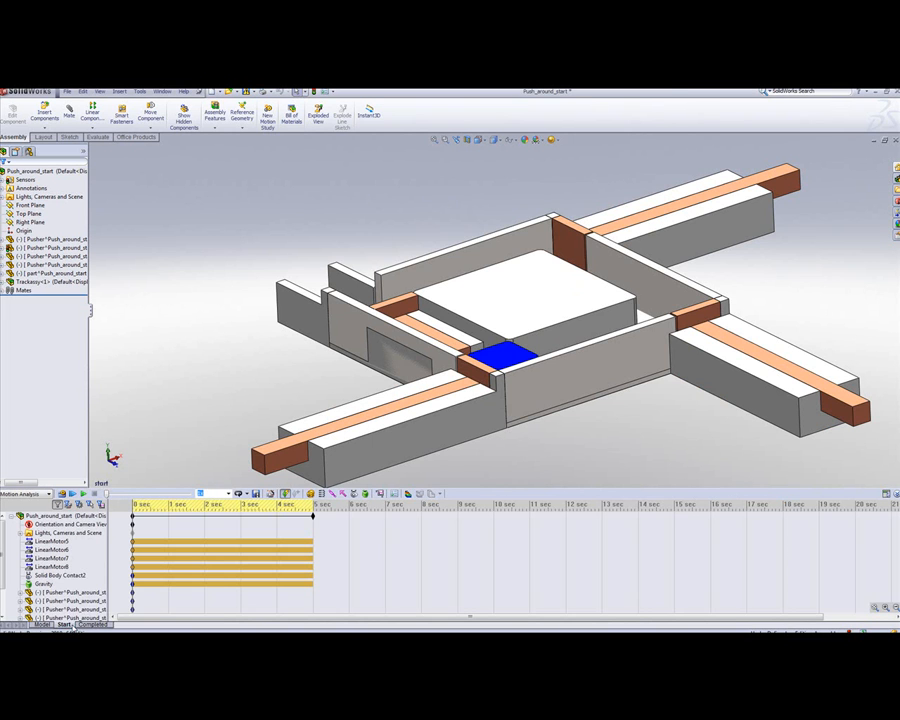
- Make LinearMotor5 a displacement servo motor driven by the Event-based Motion View
{"action": "left_click", "coordinate": [60, 575]}
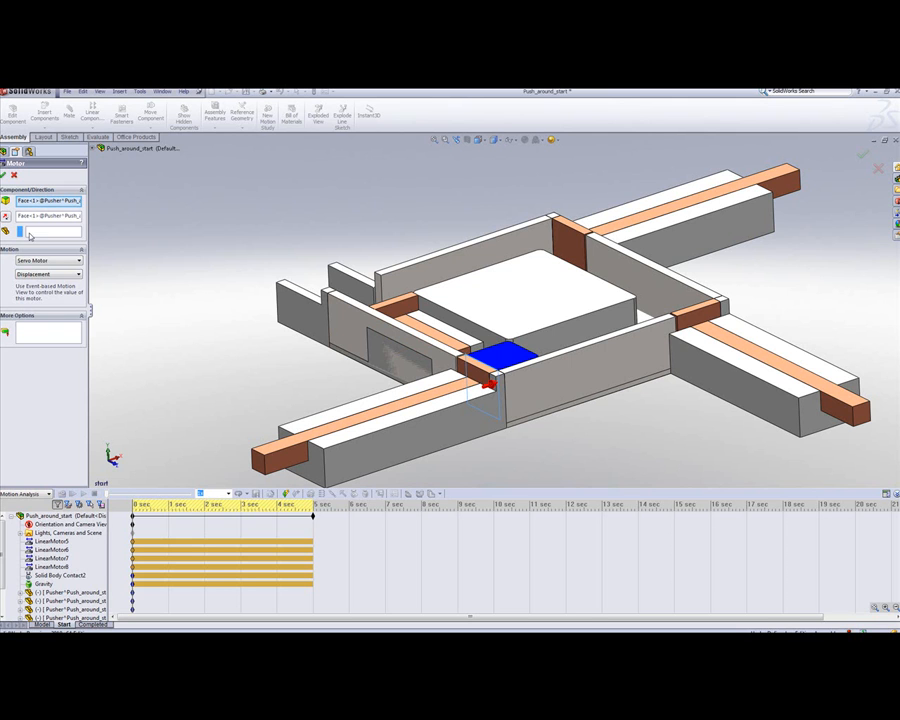
{"action": "left_click", "coordinate": [877, 168]}
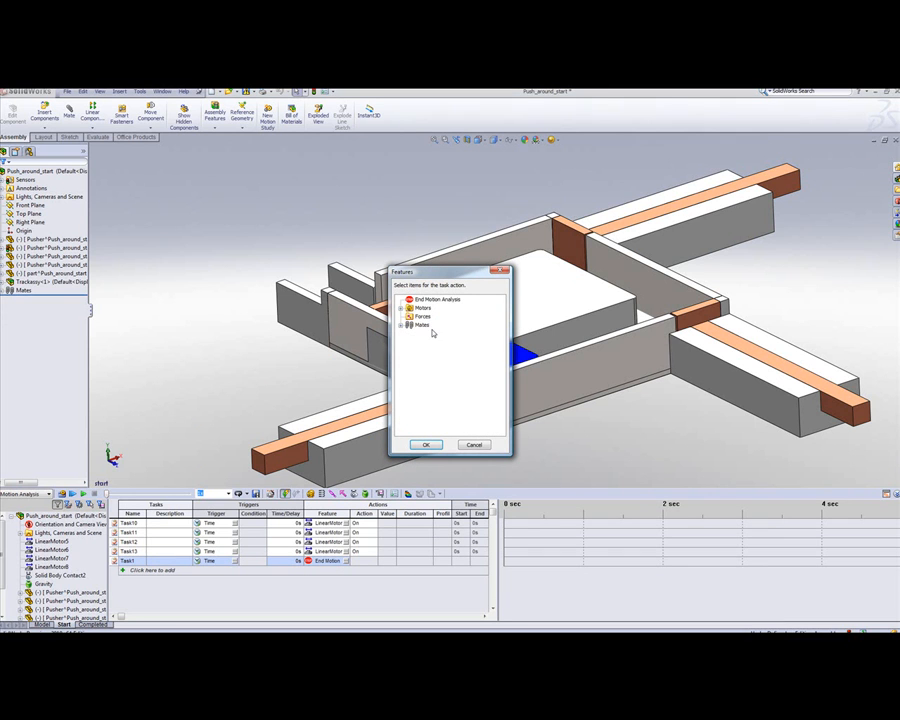
- Define Task1: LinearMotor5 changes position by 200 mm over 1 s, with a chosen profile
{"action": "left_click", "coordinate": [402, 308]}
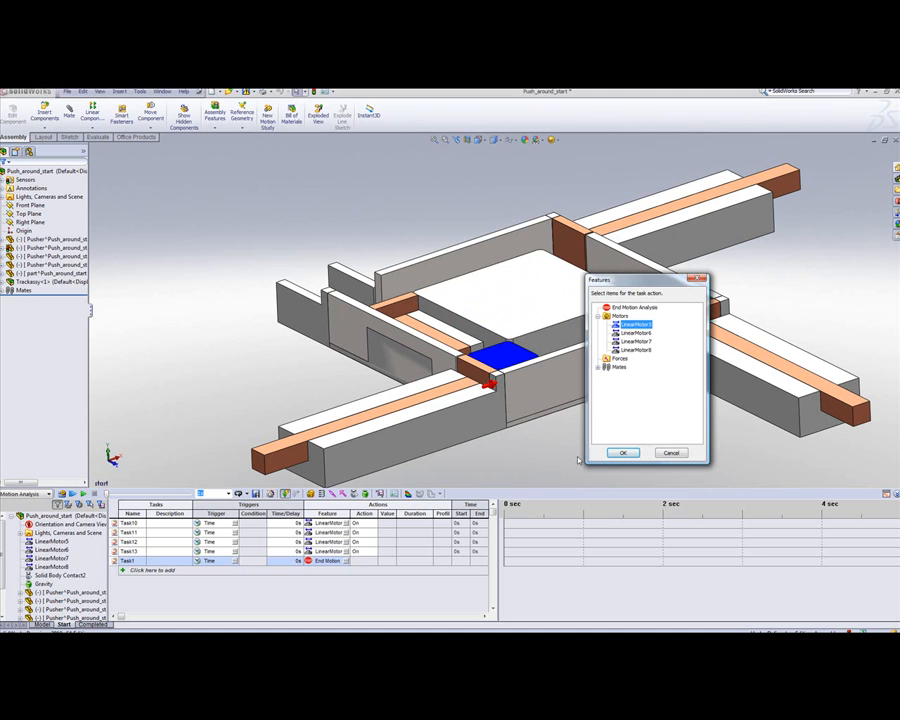
{"action": "left_click", "coordinate": [622, 452]}
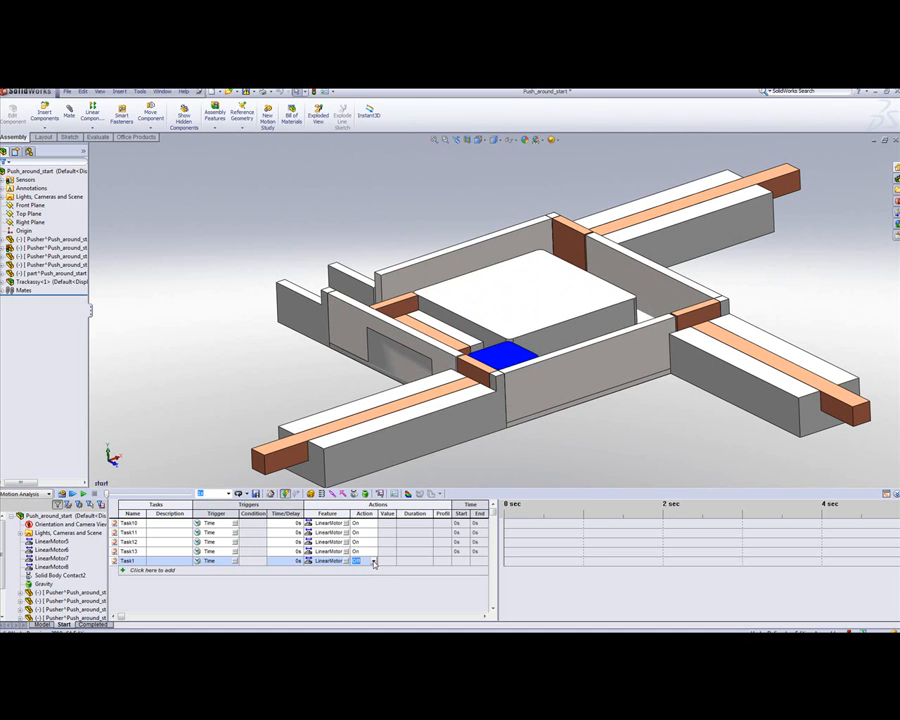
{"action": "left_click", "coordinate": [363, 561]}
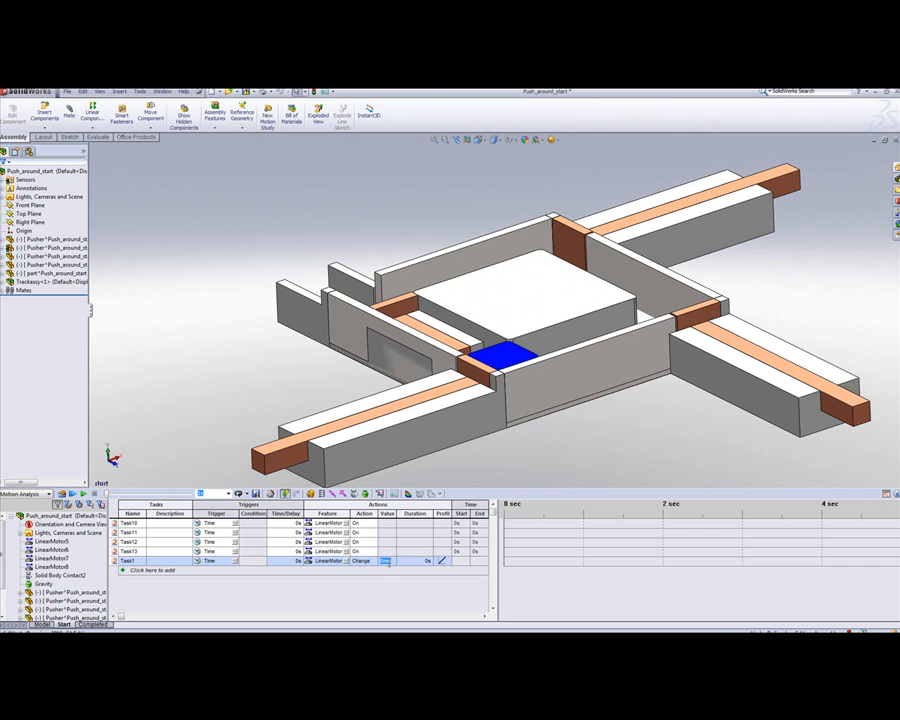
{"action": "type", "text": "200"}
{"action": "left_click", "coordinate": [418, 560]}
{"action": "type", "text": "1"}
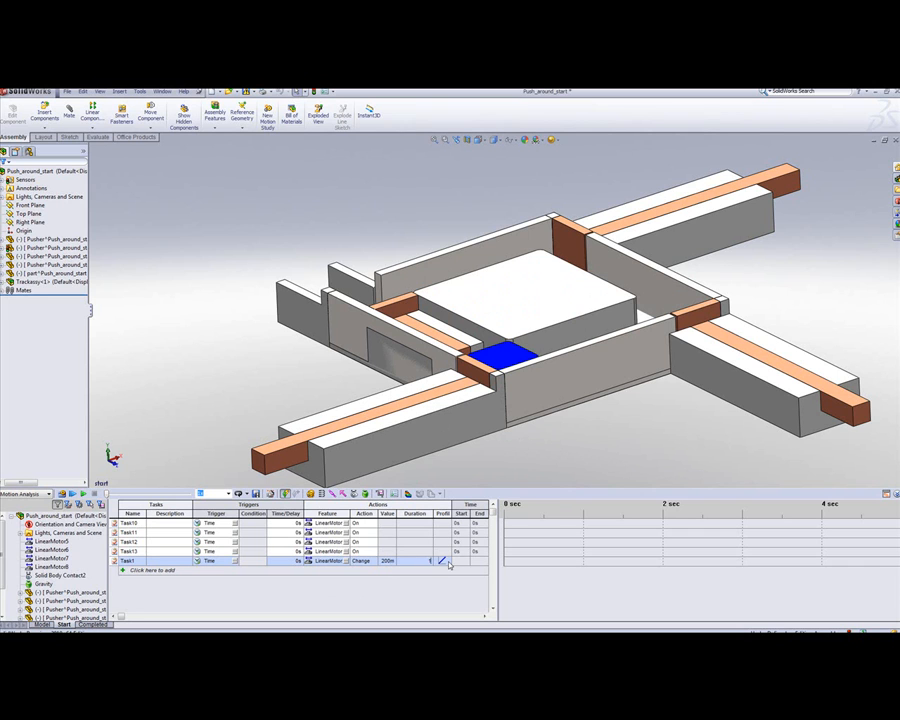
{"action": "left_click", "coordinate": [440, 561]}
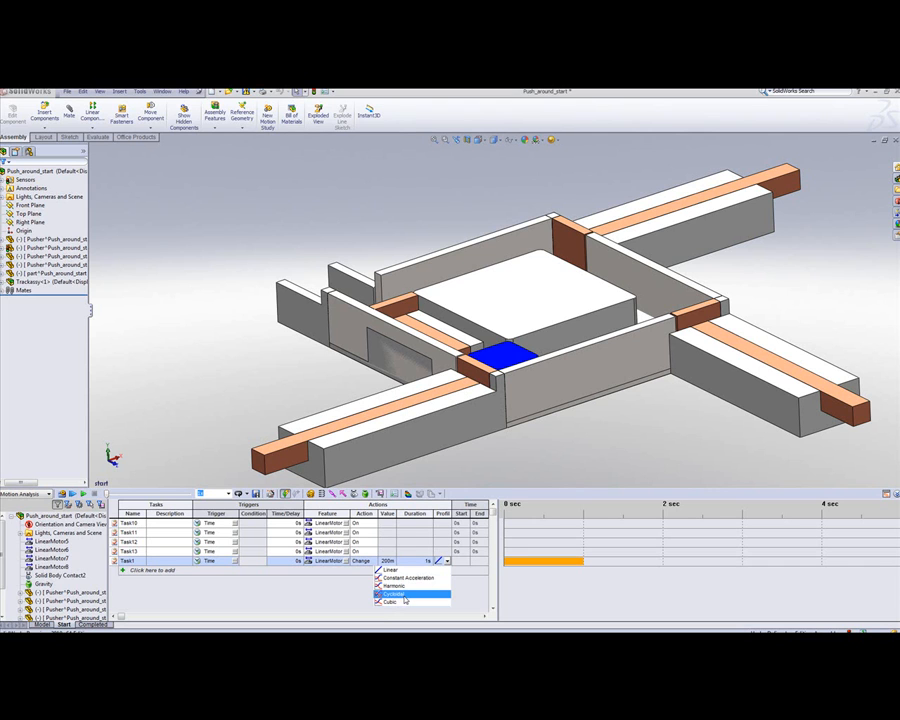
{"action": "left_click", "coordinate": [390, 593]}
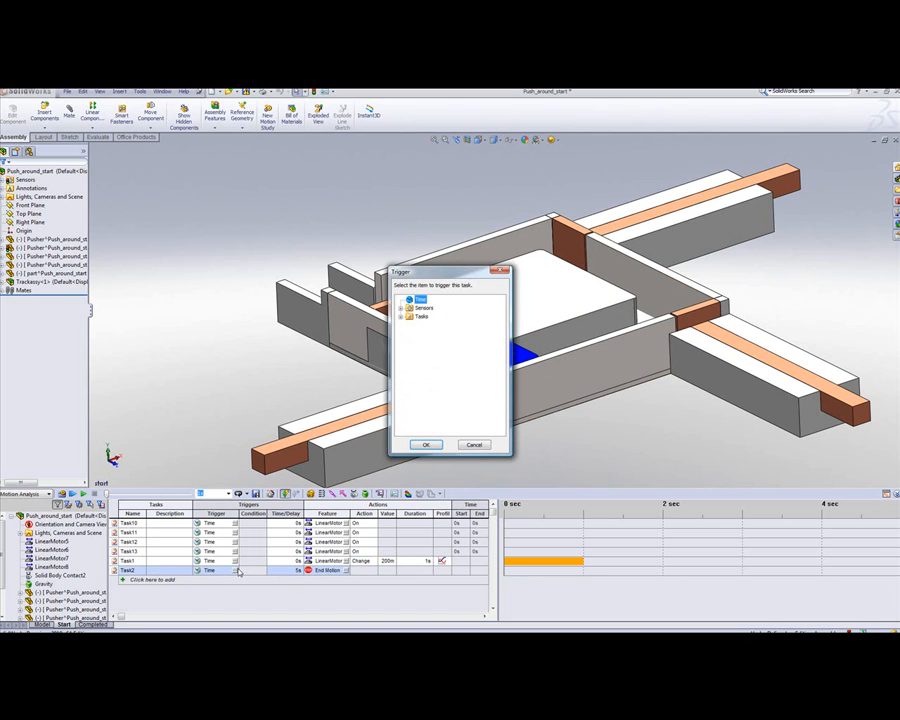
- Trigger Task2 at Task1's end, changing motor position 200 mm over 1 s with a profile
{"action": "left_click", "coordinate": [410, 318]}
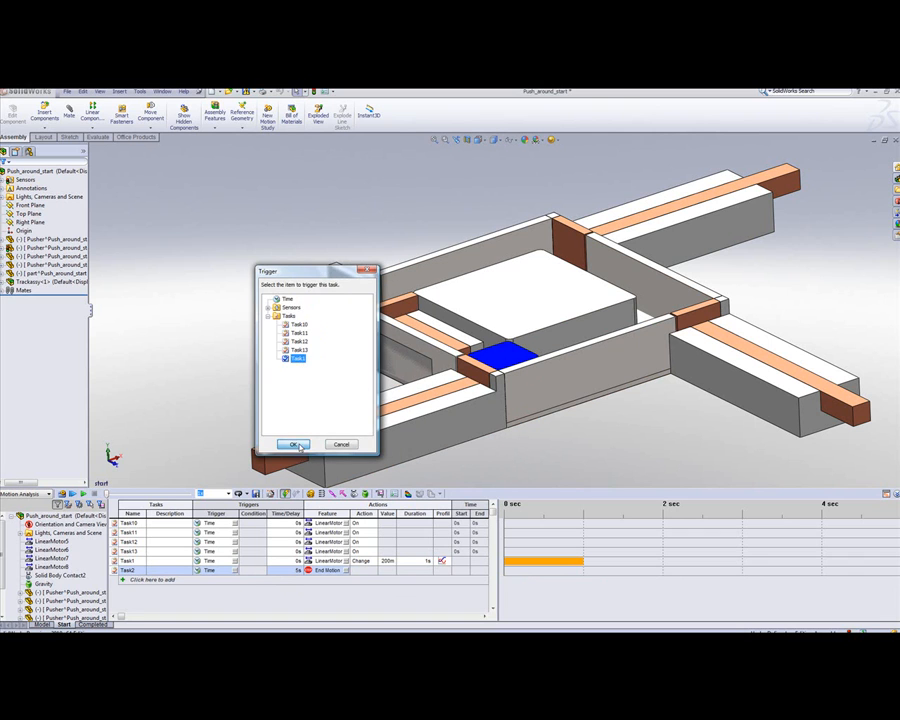
{"action": "left_click", "coordinate": [291, 444]}
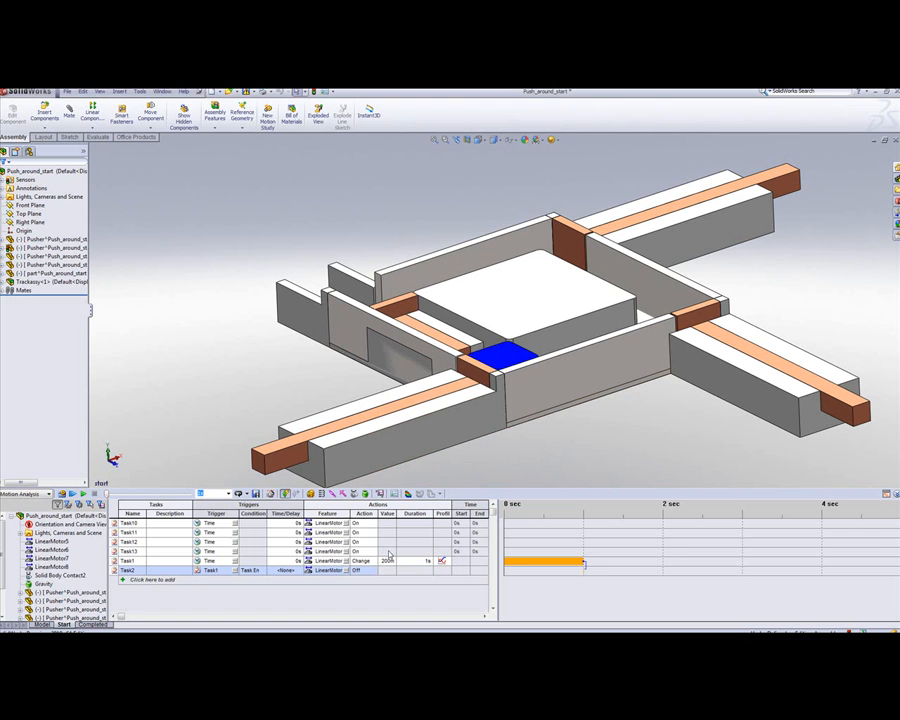
{"action": "left_click", "coordinate": [363, 571]}
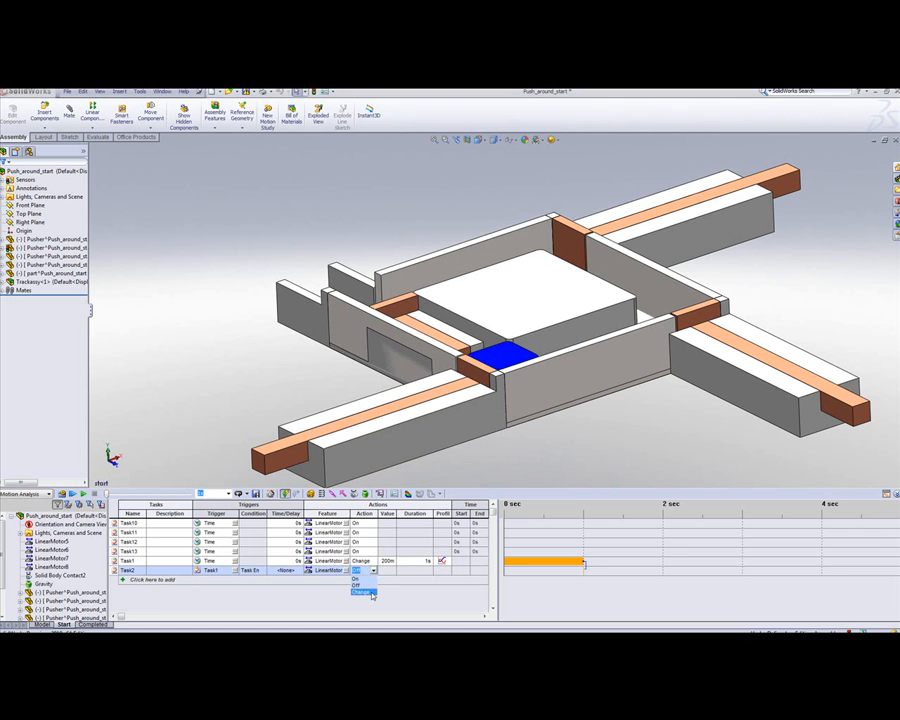
{"action": "left_click", "coordinate": [360, 593]}
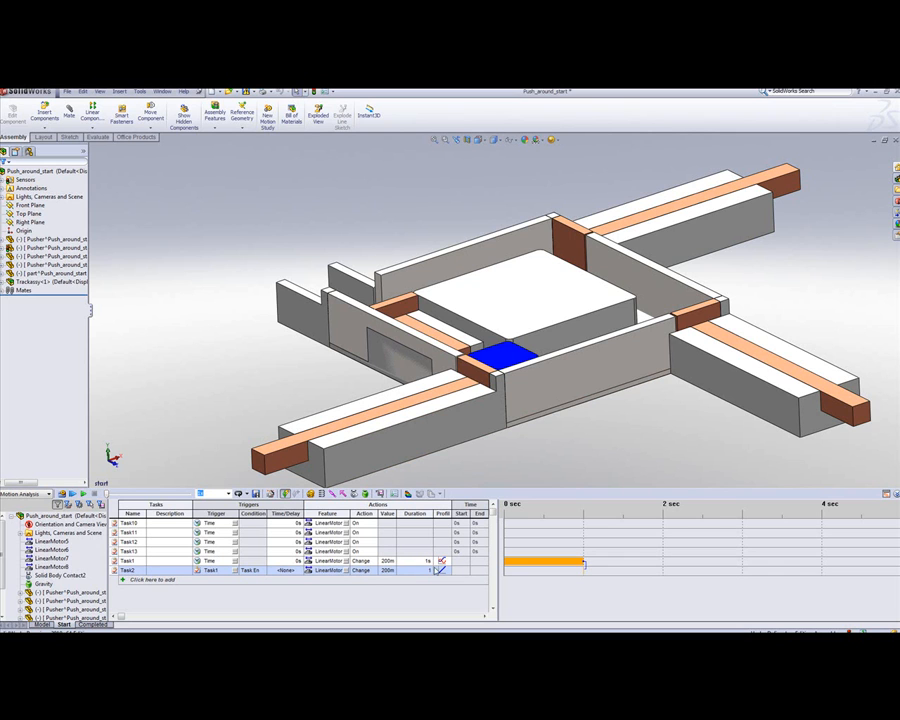
{"action": "left_click", "coordinate": [442, 571]}
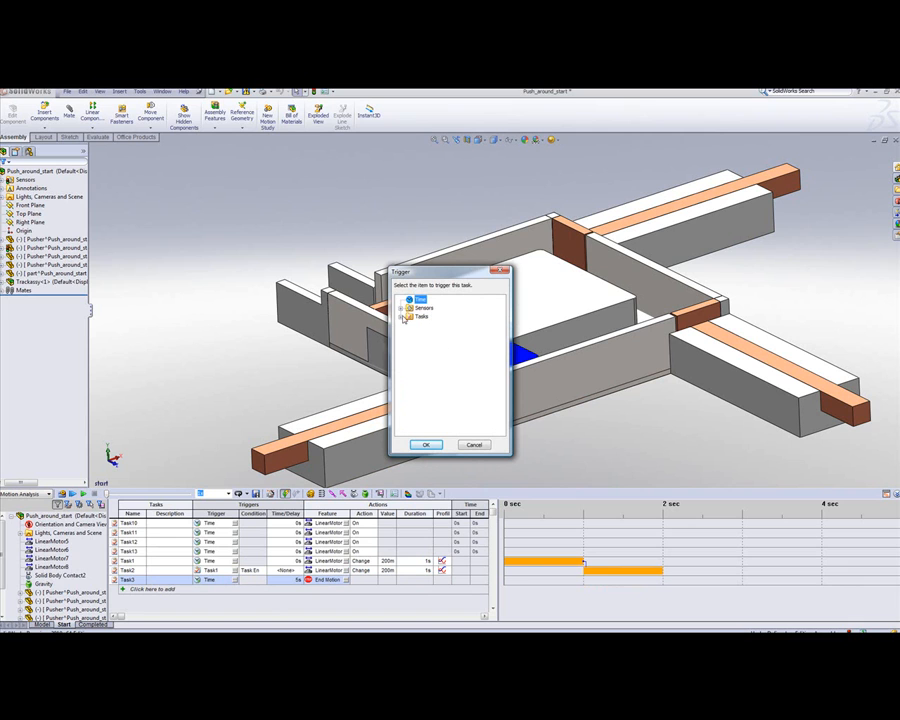
- Trigger Task3 at Task2's end and move LinearMotor7 by 200 mm, choosing a profile
{"action": "left_click", "coordinate": [410, 316]}
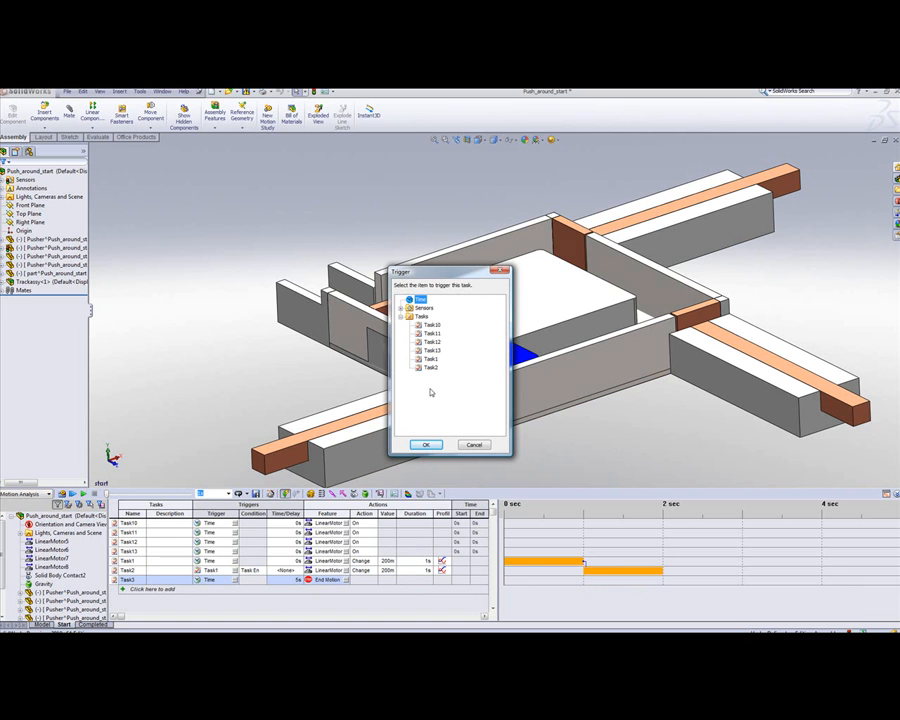
{"action": "mouse_move", "coordinate": [432, 394]}
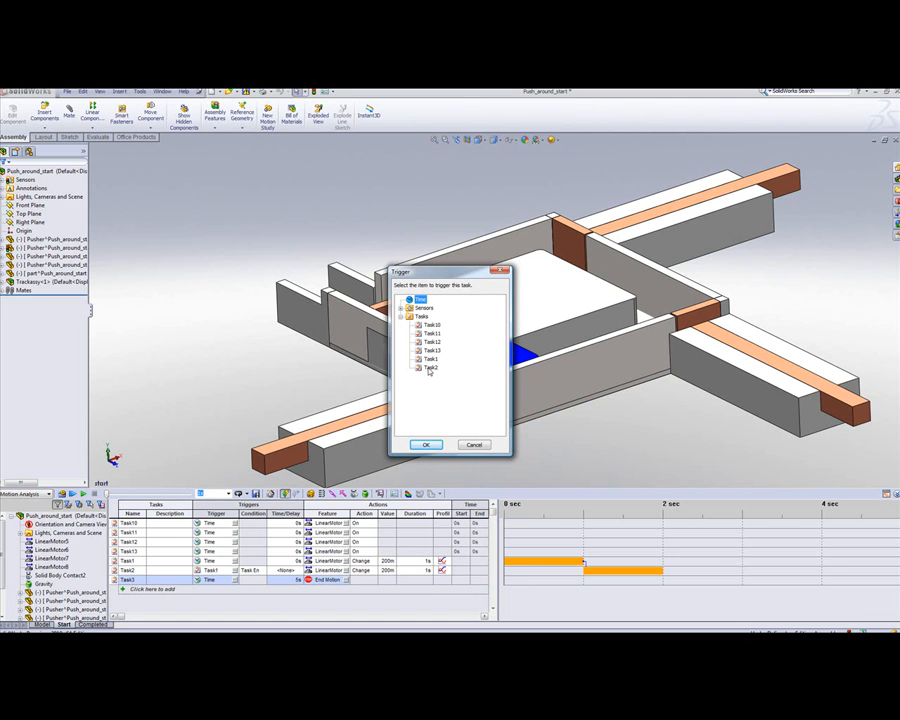
{"action": "left_click", "coordinate": [430, 367]}
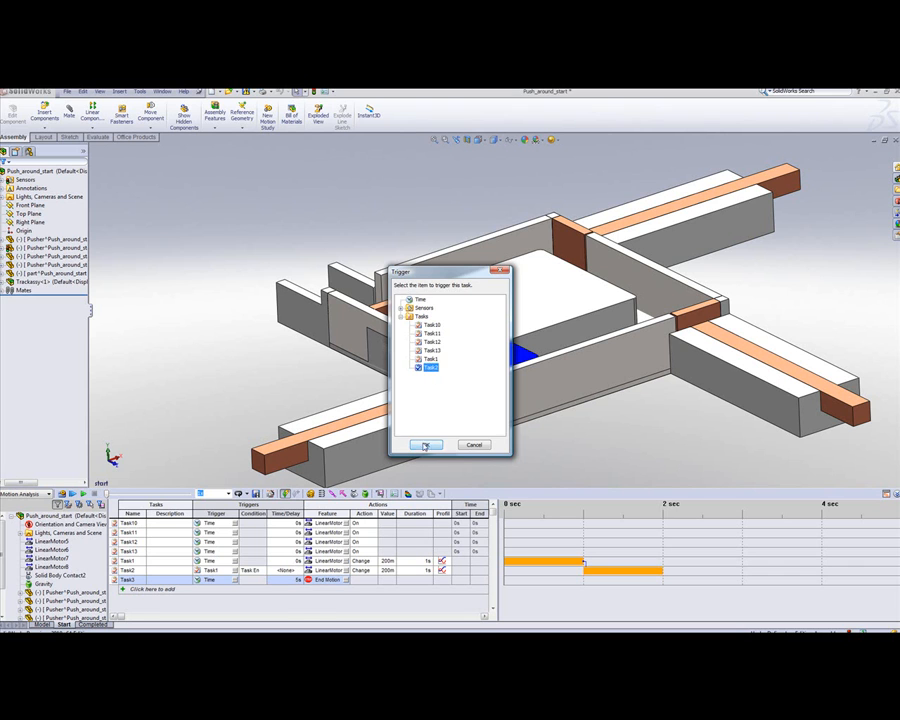
{"action": "left_click", "coordinate": [425, 445]}
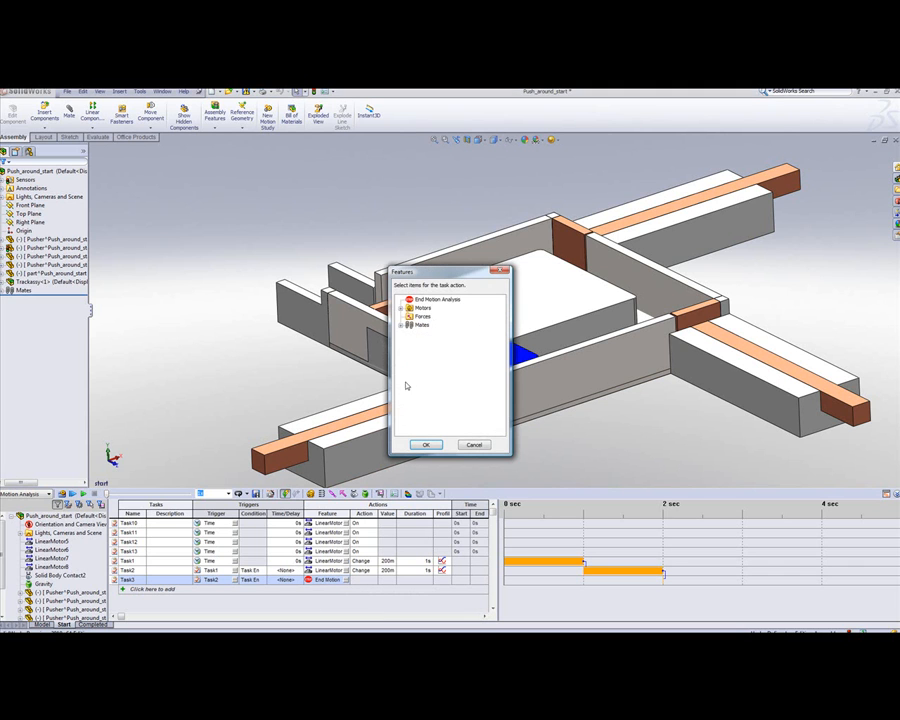
{"action": "left_click", "coordinate": [408, 308]}
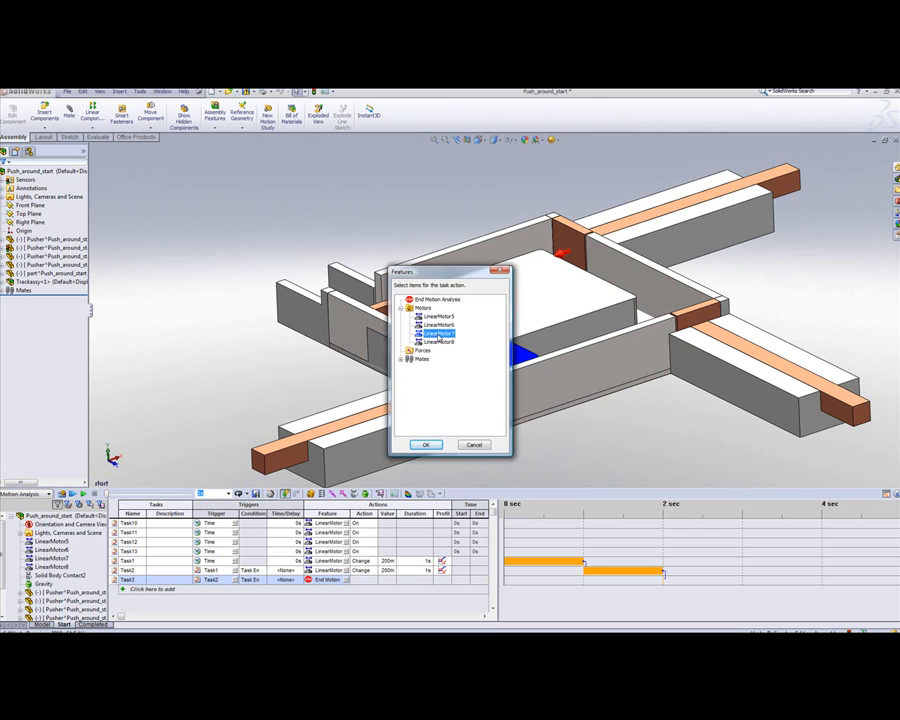
{"action": "left_click", "coordinate": [425, 444]}
{"action": "type", "text": "200"}
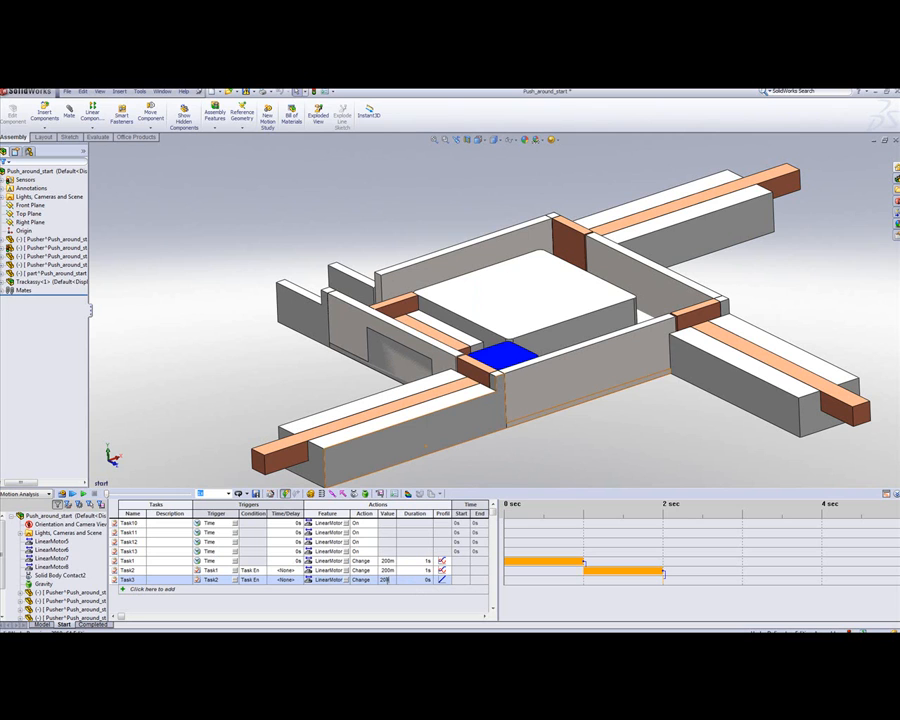
{"action": "left_click", "coordinate": [442, 580]}
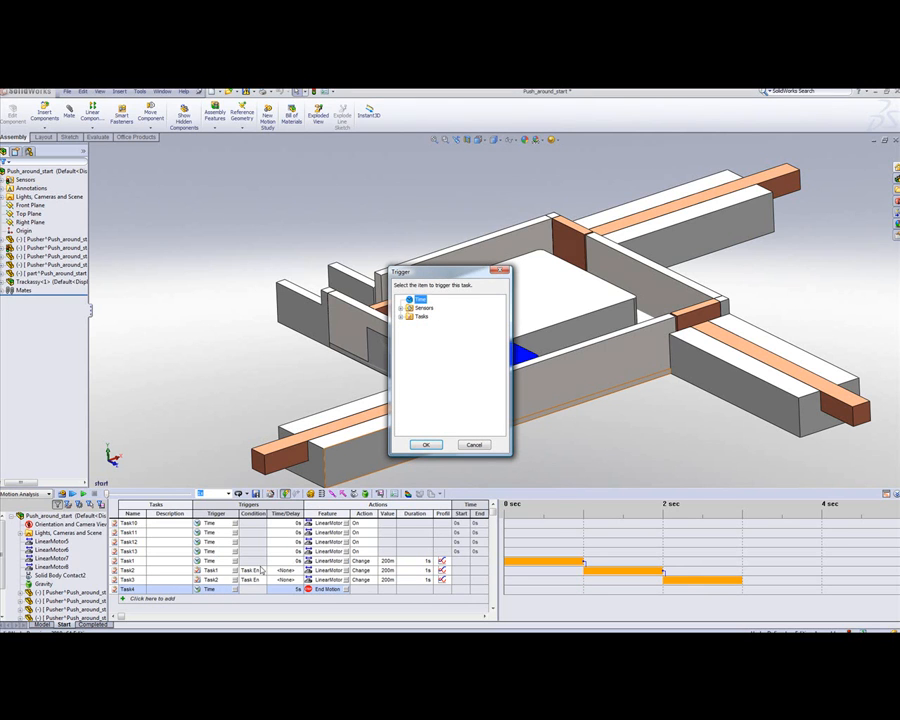
- Trigger Task4 at Task3's end and assign LinearMotor8 as its feature
{"action": "left_click", "coordinate": [411, 317]}
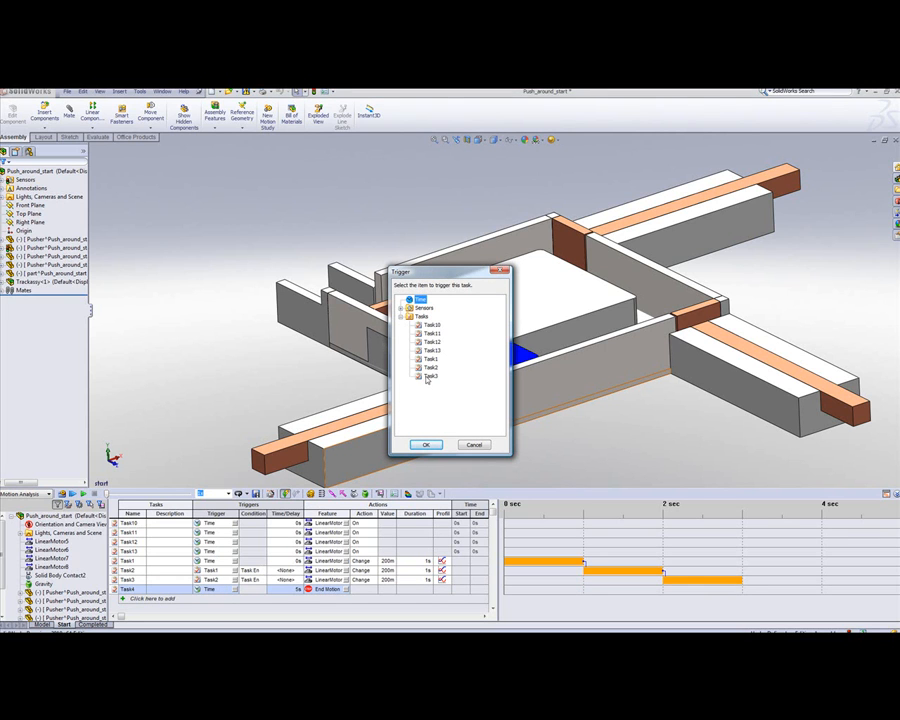
{"action": "left_click", "coordinate": [430, 376]}
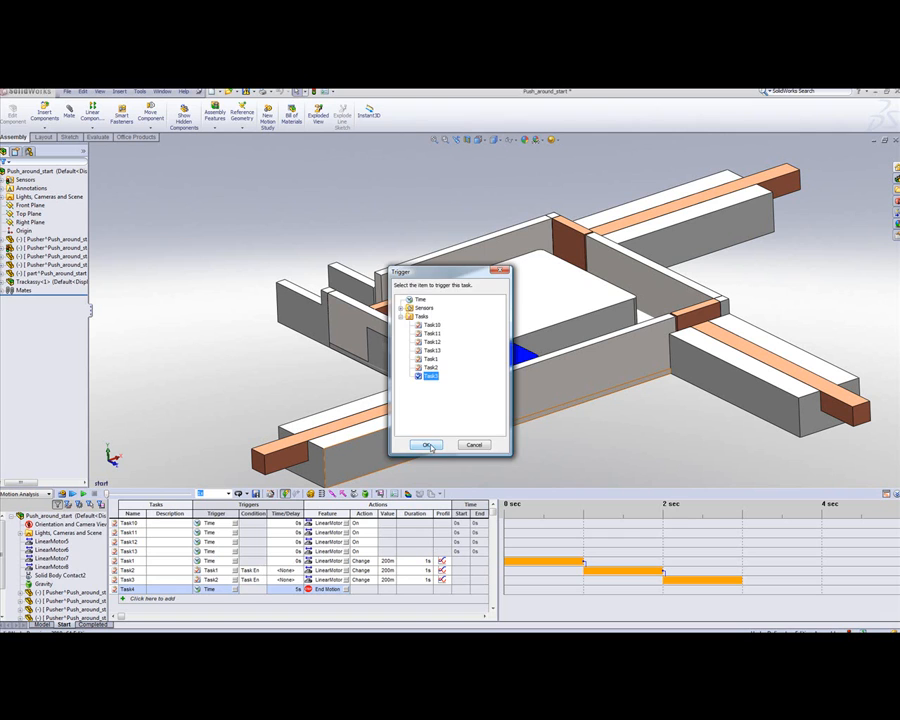
{"action": "left_click", "coordinate": [427, 444]}
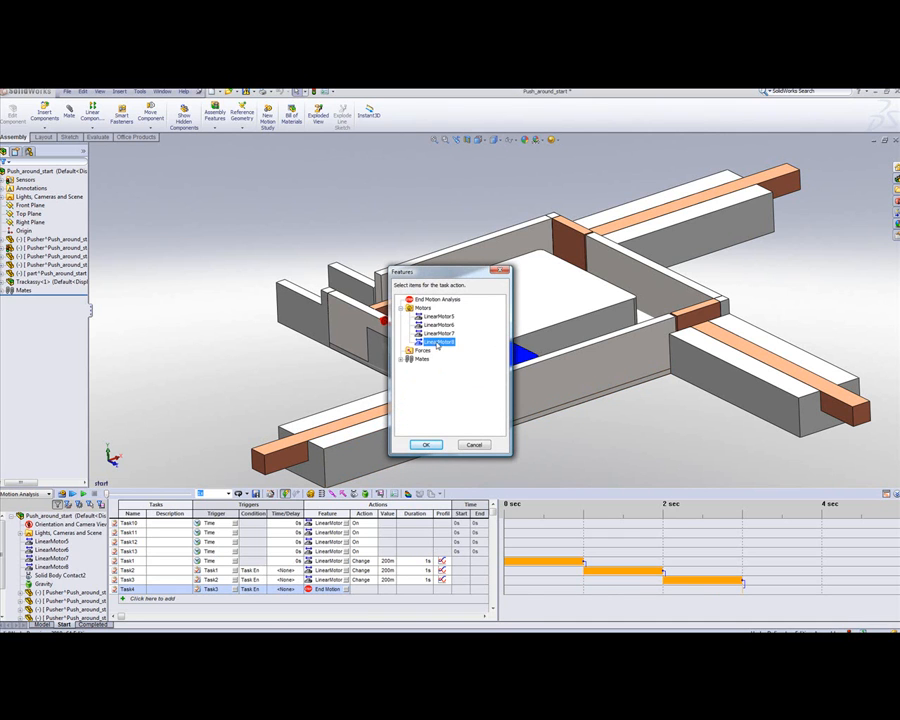
{"action": "left_click", "coordinate": [425, 444]}
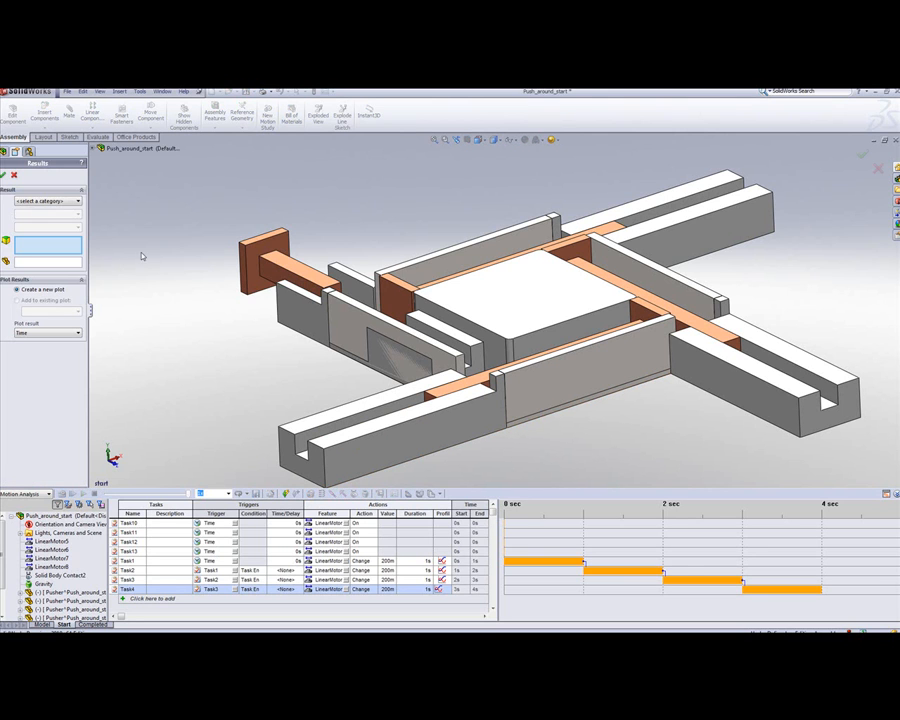
- Choose Momentum/Energy/Power > Power Consumption and select LinearMotor5 as the component
{"action": "left_click", "coordinate": [47, 200]}
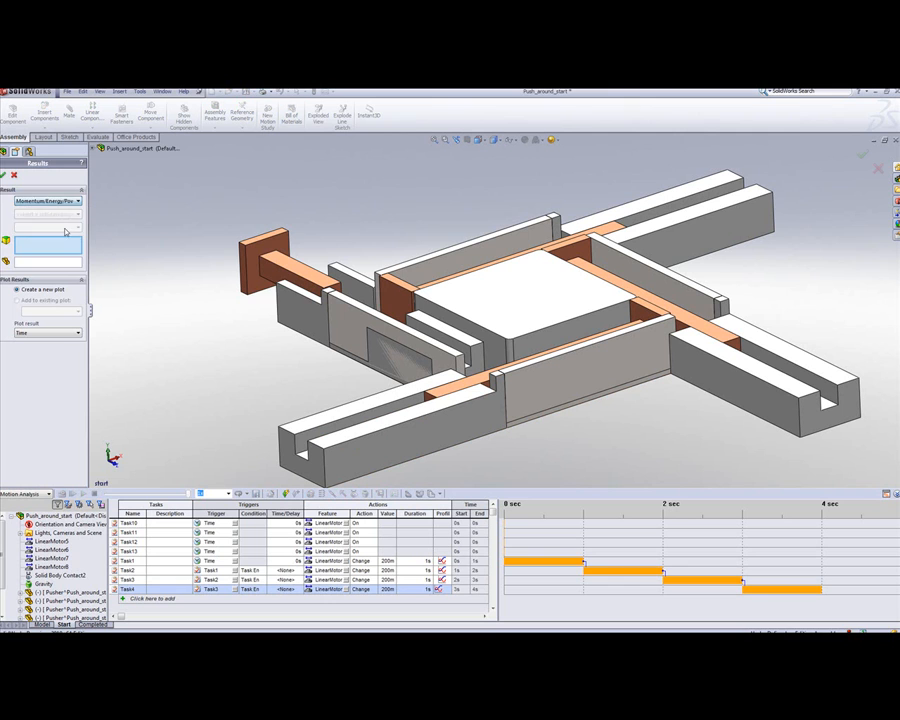
{"action": "left_click", "coordinate": [47, 214]}
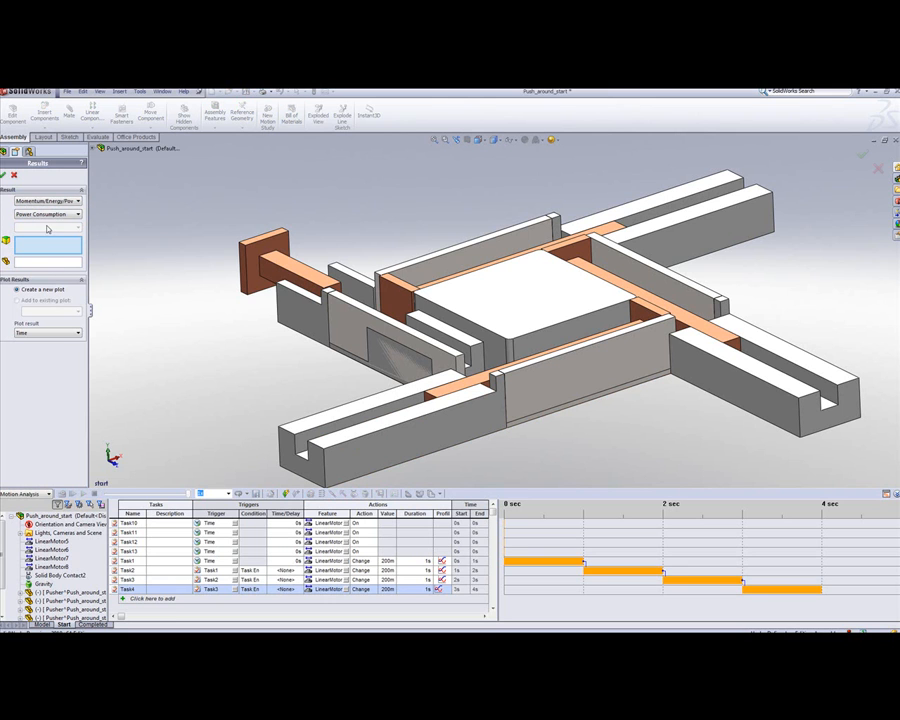
{"action": "left_click", "coordinate": [52, 548]}
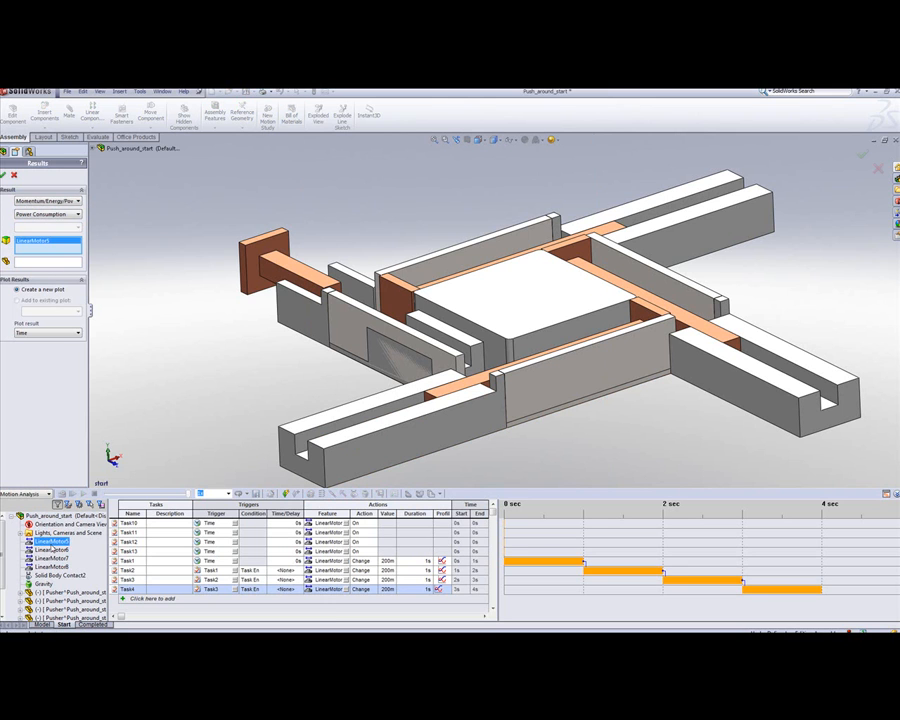